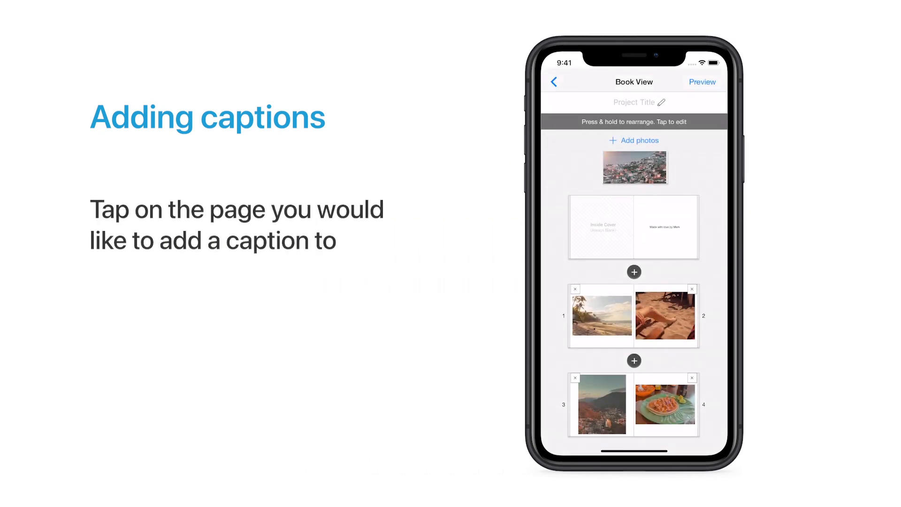
Open the page 1–2 spread and begin the 'Toes in the sand' caption on the beach photo.
{"action": "left_click", "coordinate": [664, 315]}
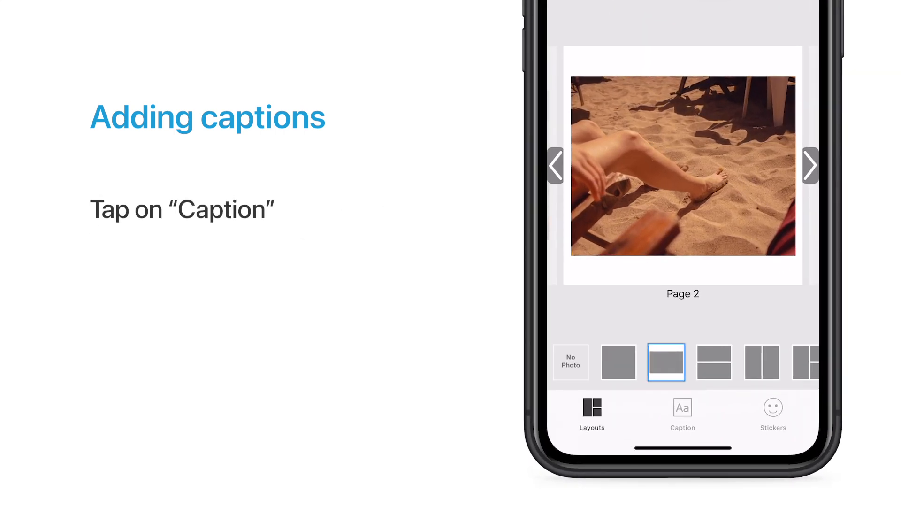
{"action": "left_click", "coordinate": [682, 413]}
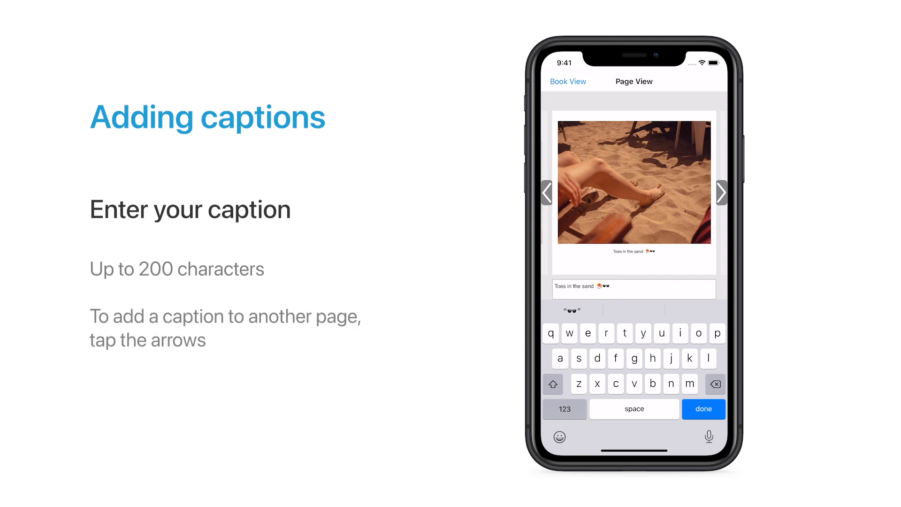
Caption the mountain town photo on the next page 'Do we have to leave?! 😍' and save it.
{"action": "left_click", "coordinate": [721, 193]}
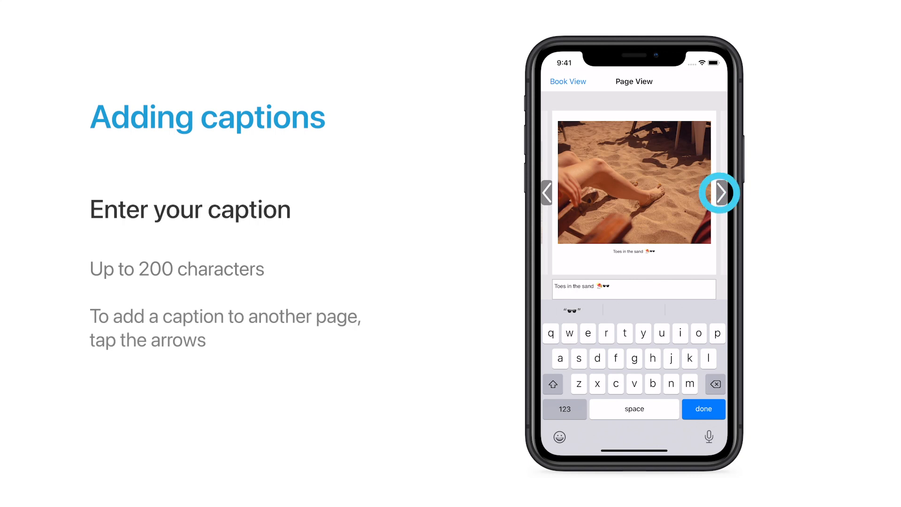
{"action": "left_click", "coordinate": [721, 192]}
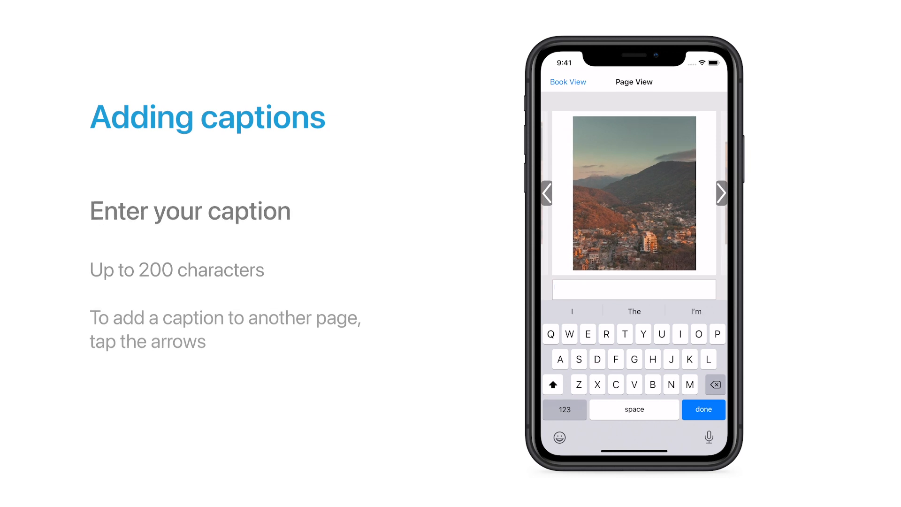
{"action": "type", "text": "Do we have to leave?! 😍"}
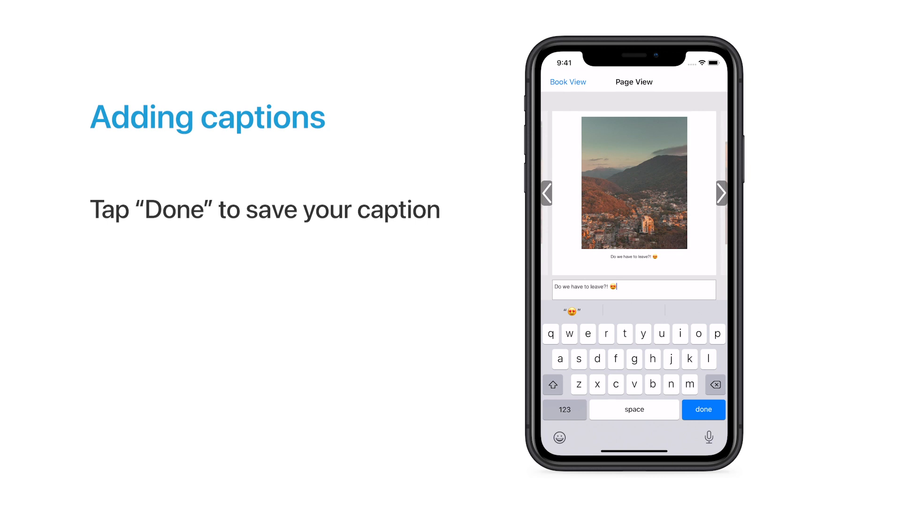
{"action": "left_click", "coordinate": [703, 409]}
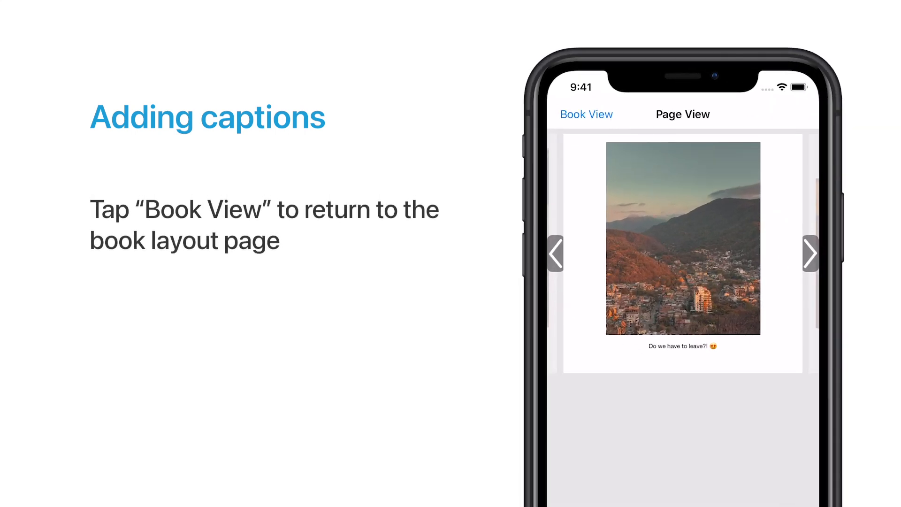
Return to Book View to reach the spread containing page 22.
{"action": "left_click", "coordinate": [585, 114]}
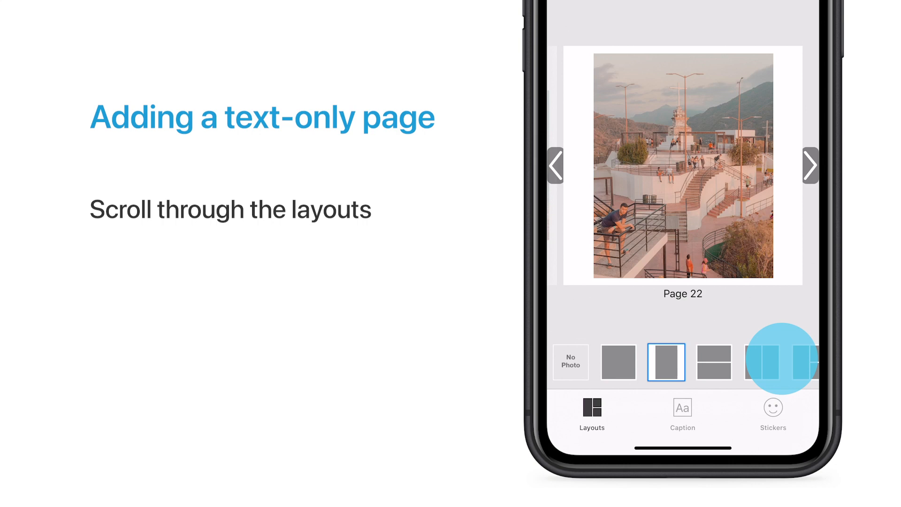
Make page 22 text-only reading 'Such an incredible trip! Great food. Wonderful friends…' and save.
{"action": "scroll", "scroll_direction": "left", "scroll_amount": 3}
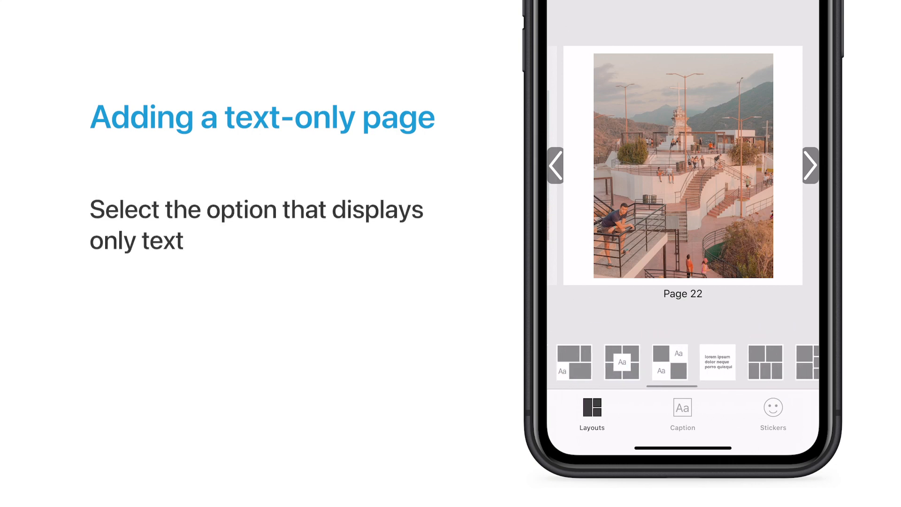
{"action": "left_click", "coordinate": [718, 362]}
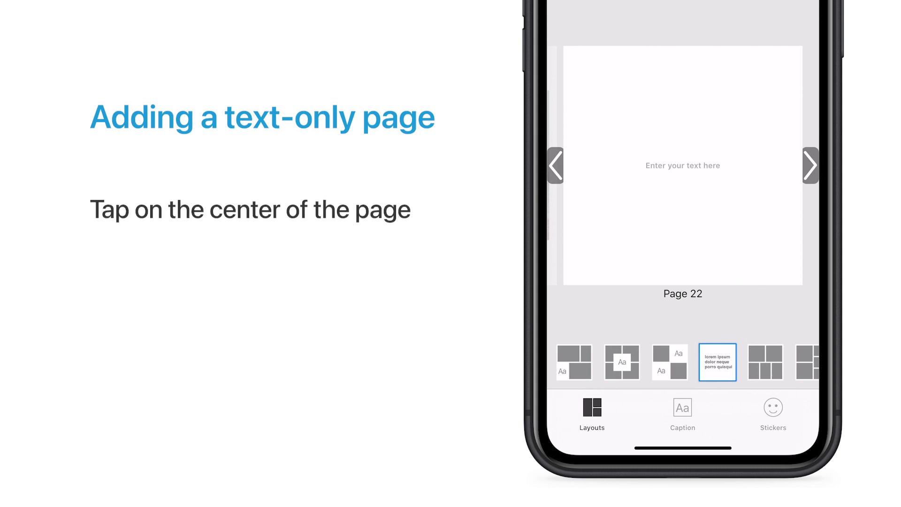
{"action": "left_click", "coordinate": [682, 166]}
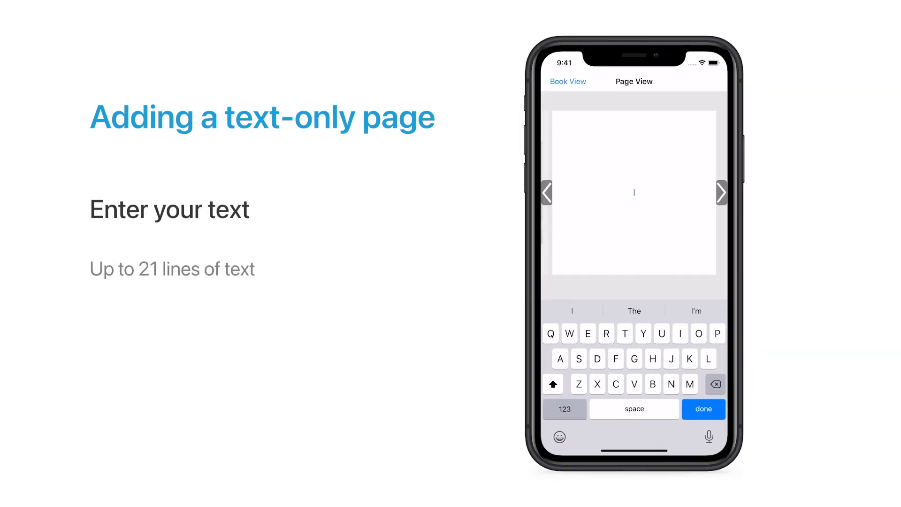
{"action": "type", "text": "Such an incredible trip! Great food. Wonderful friends. Beautiful scenery. And tons of new memories. Can't wait to do it again next year!"}
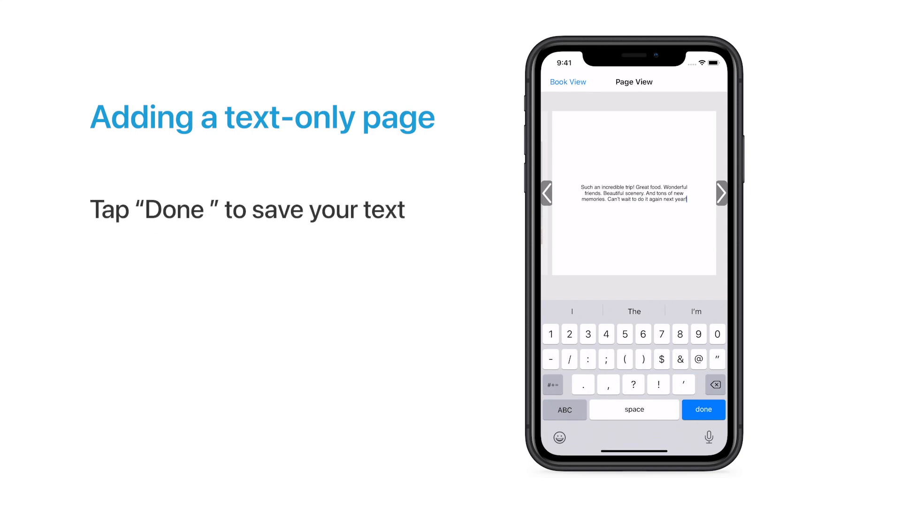
{"action": "left_click", "coordinate": [703, 409]}
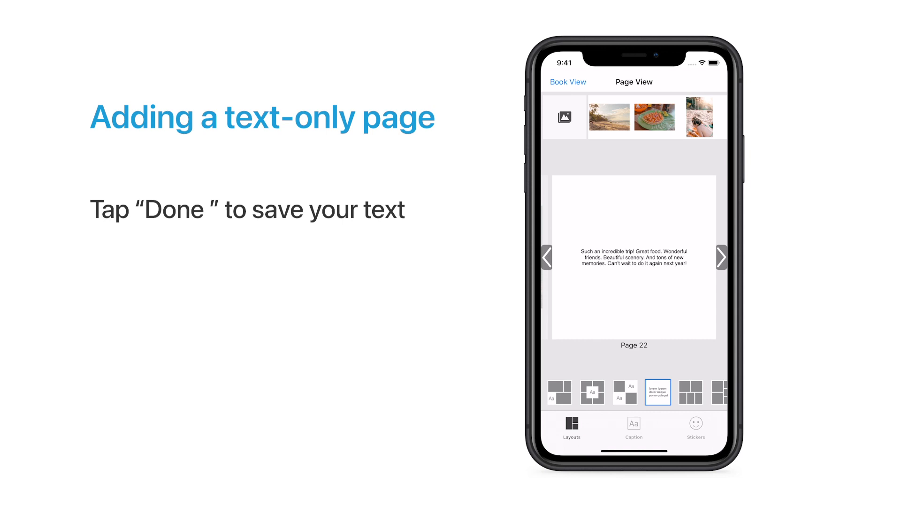
Return to Book View showing the finished text-only page 22.
{"action": "left_click", "coordinate": [567, 81]}
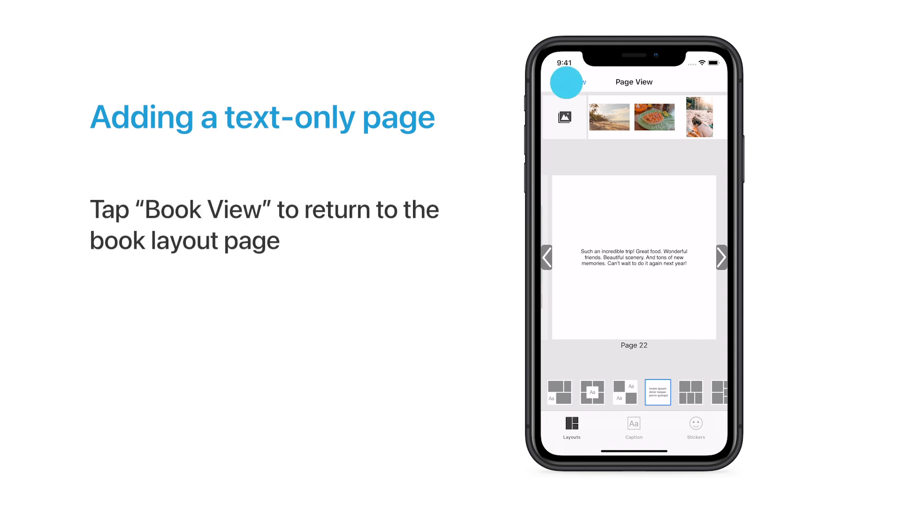
{"action": "left_click", "coordinate": [553, 82]}
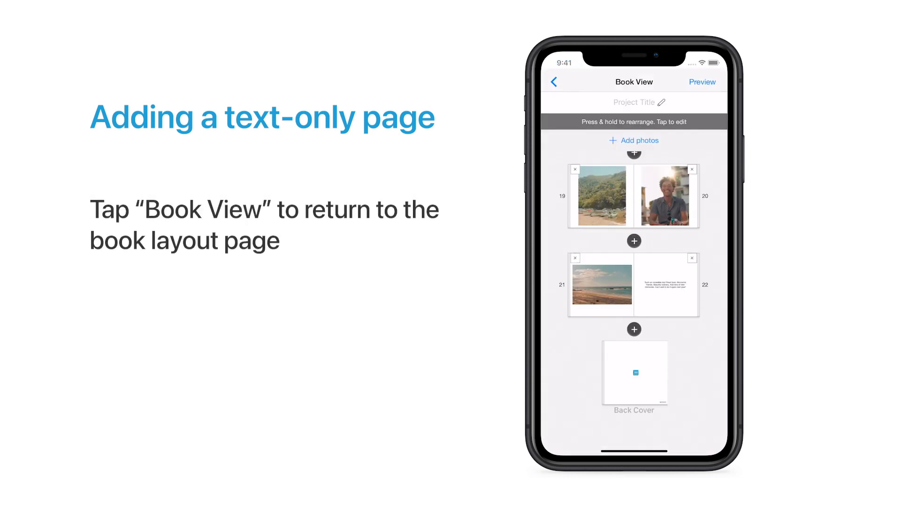